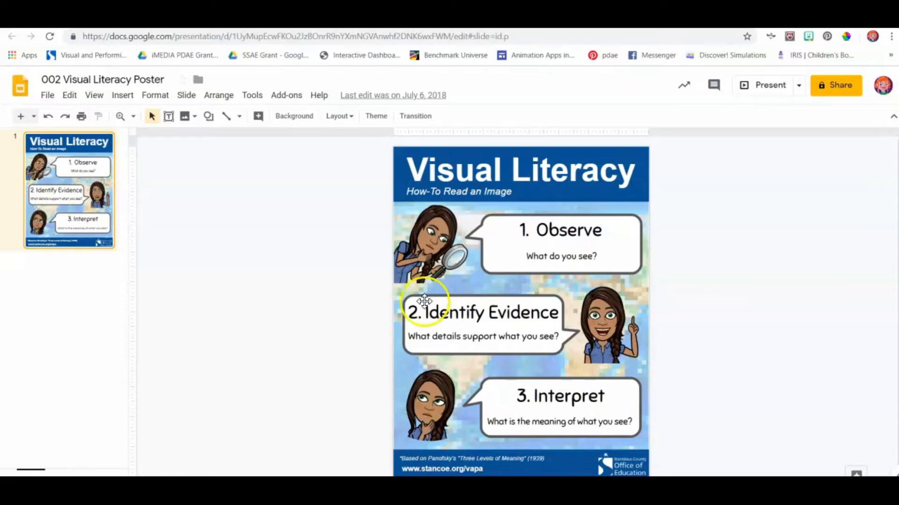
Step: Search Google for the Bitmoji Chrome plugin in a new tab
click(426, 243)
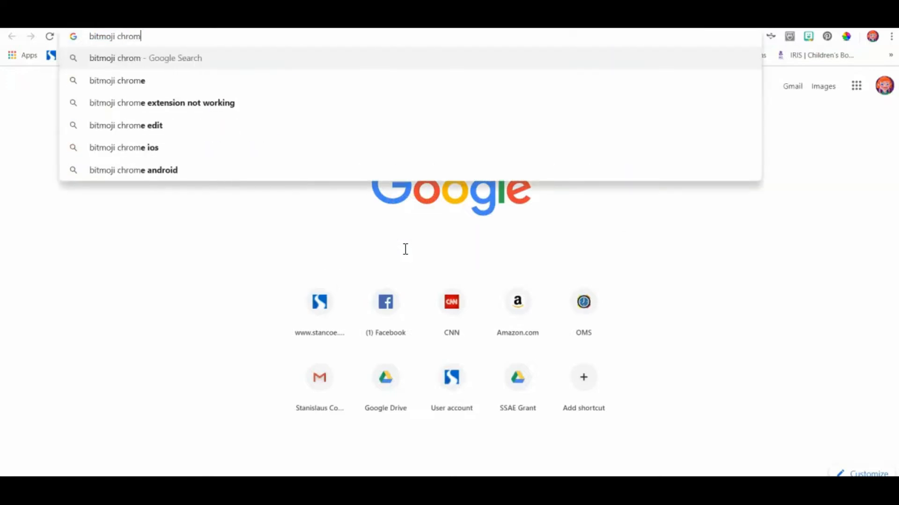
key(Return)
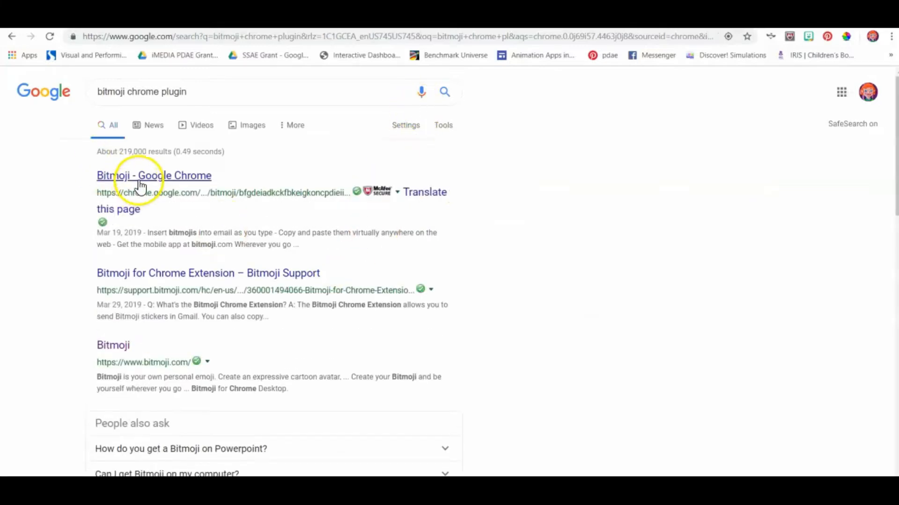
Step: Confirm Bitmoji is installed, then go to the 'using bitmoji in a slide deck' Drive folder
click(154, 176)
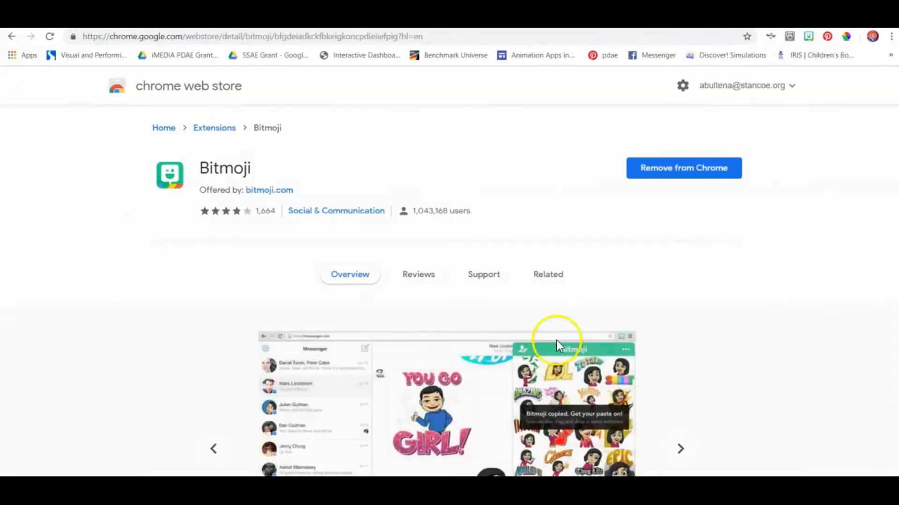
mouse_move(619, 204)
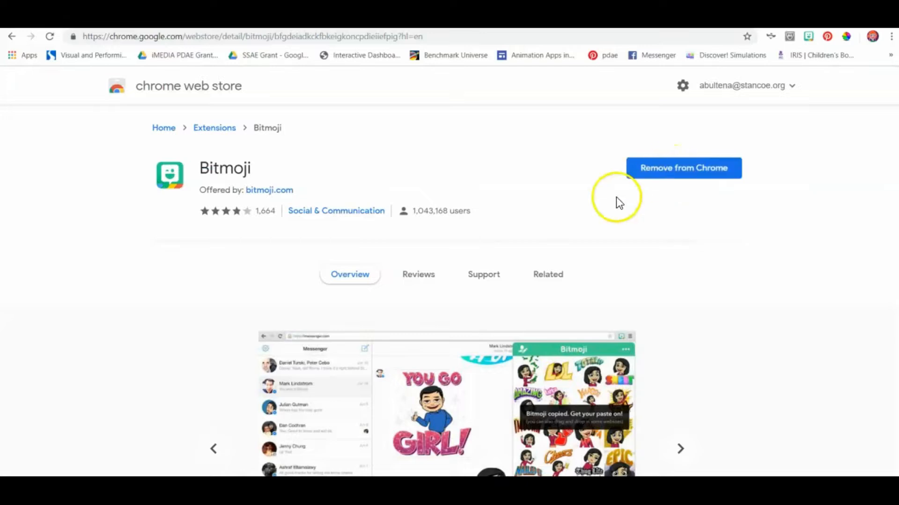
mouse_move(629, 179)
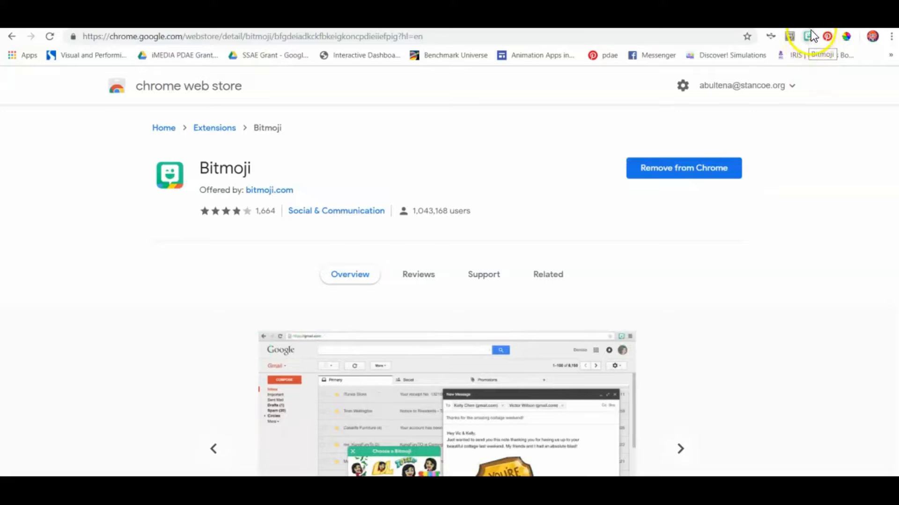
mouse_move(745, 223)
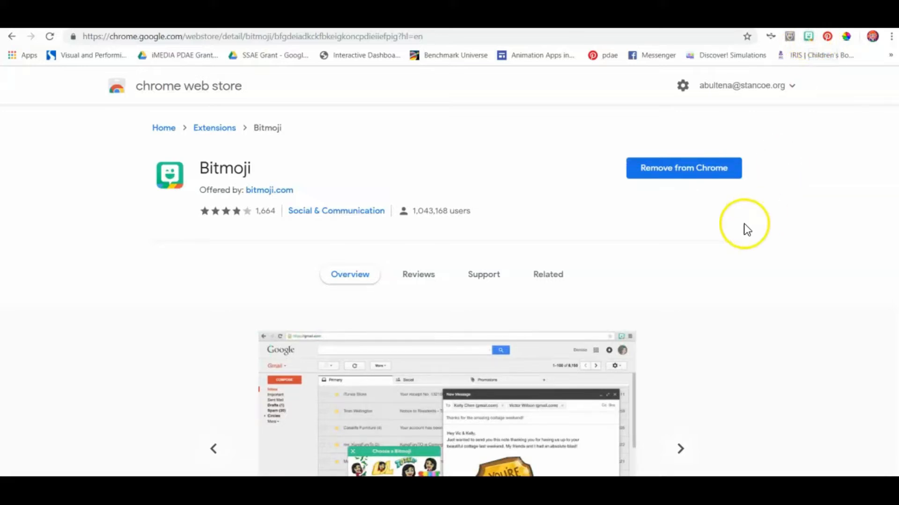
mouse_move(344, 112)
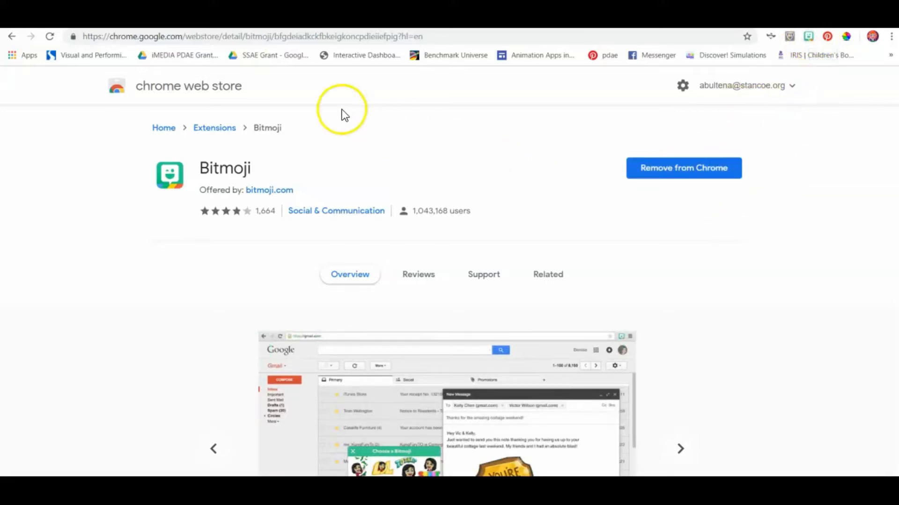
click(680, 449)
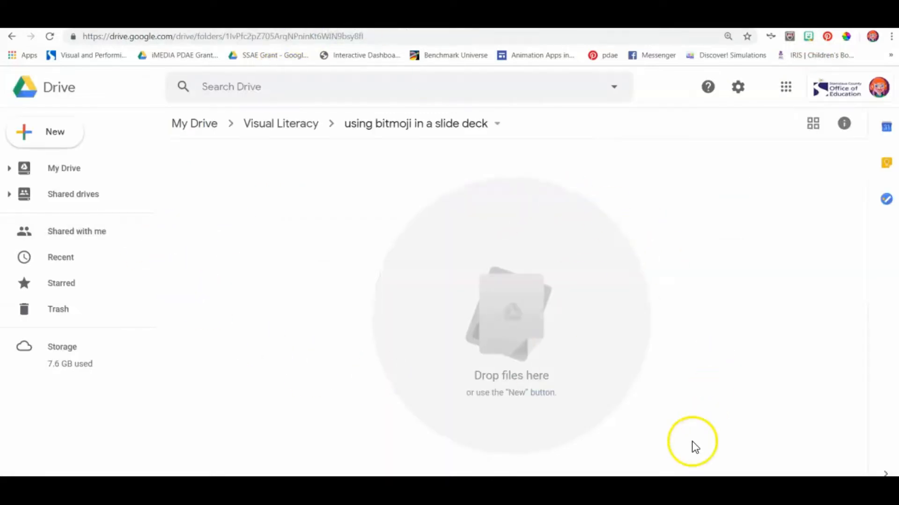
Step: Create a blank Google Slides presentation inside the Drive folder
click(45, 131)
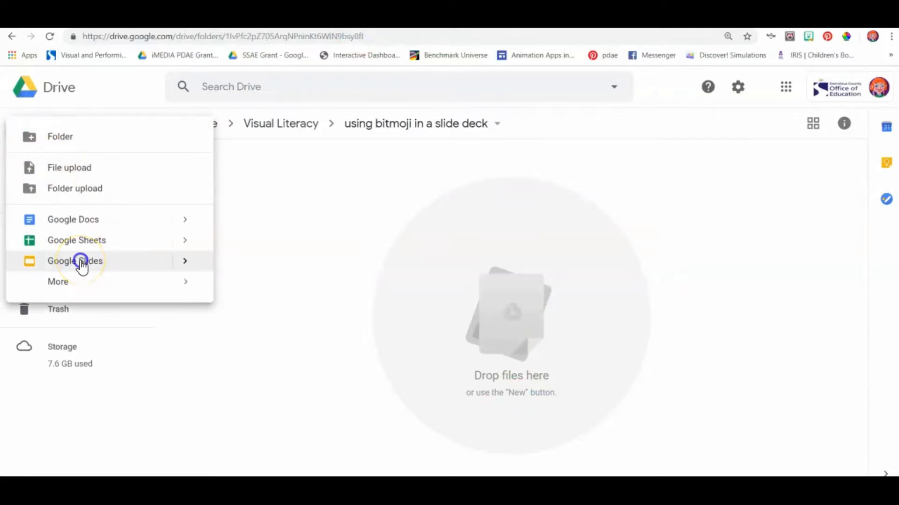
click(75, 261)
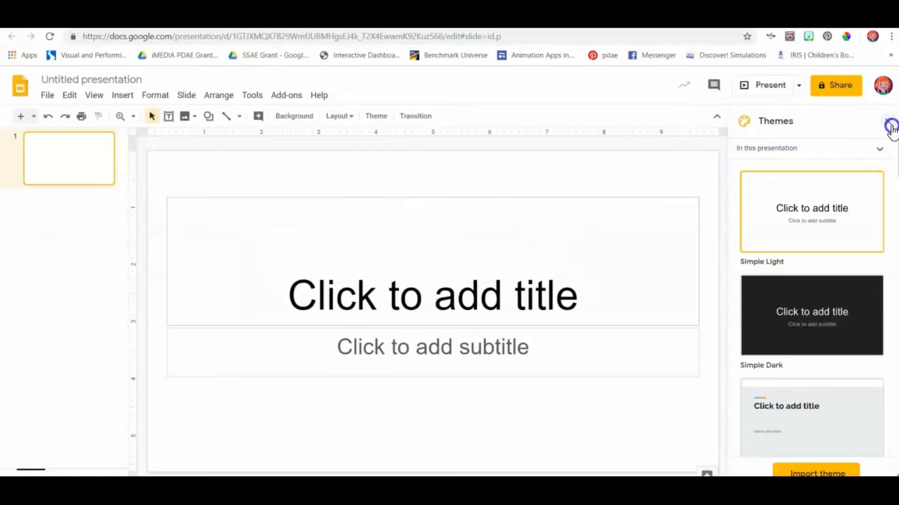
Step: Close the Themes panel and delete the title and subtitle placeholders
click(891, 127)
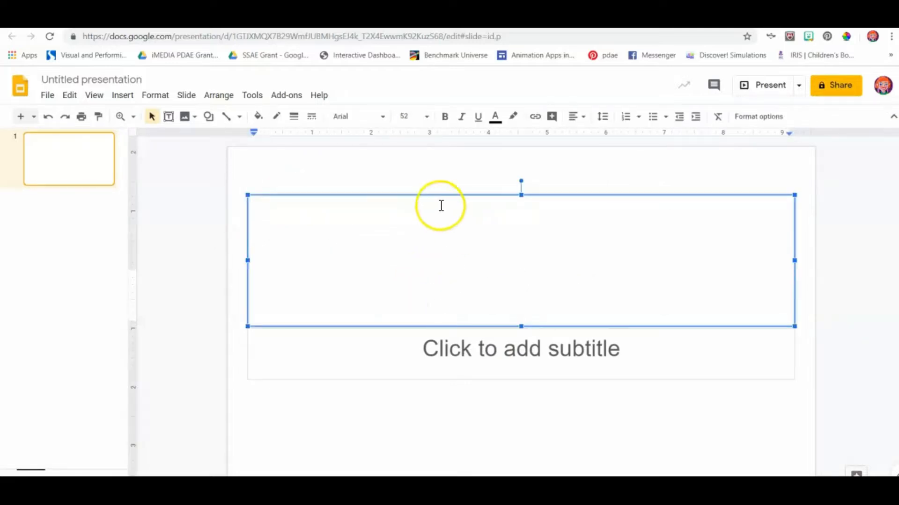
click(493, 298)
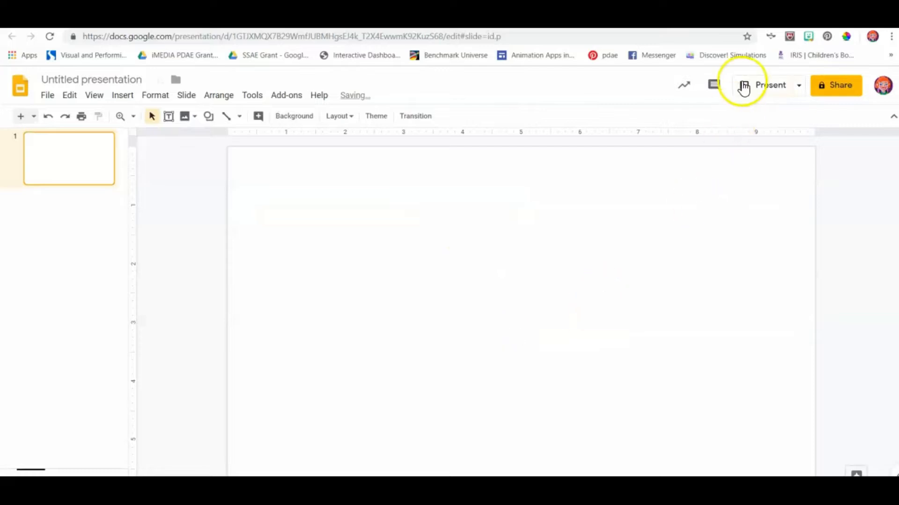
mouse_move(818, 43)
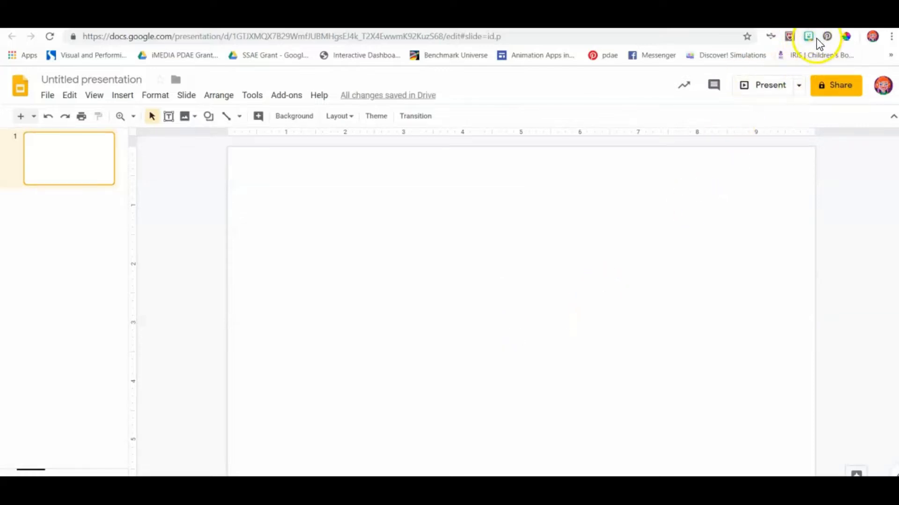
Step: Log in to the Bitmoji extension account and return to the Slides presentation
click(809, 36)
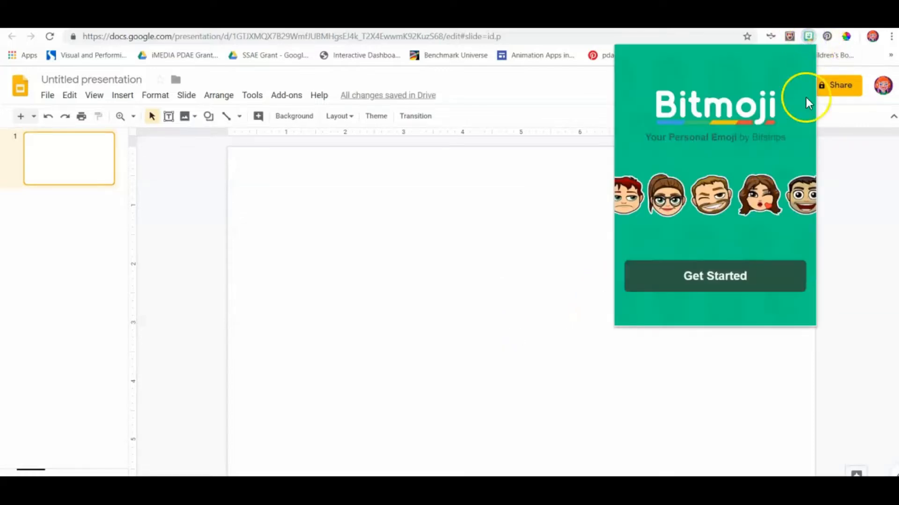
click(712, 285)
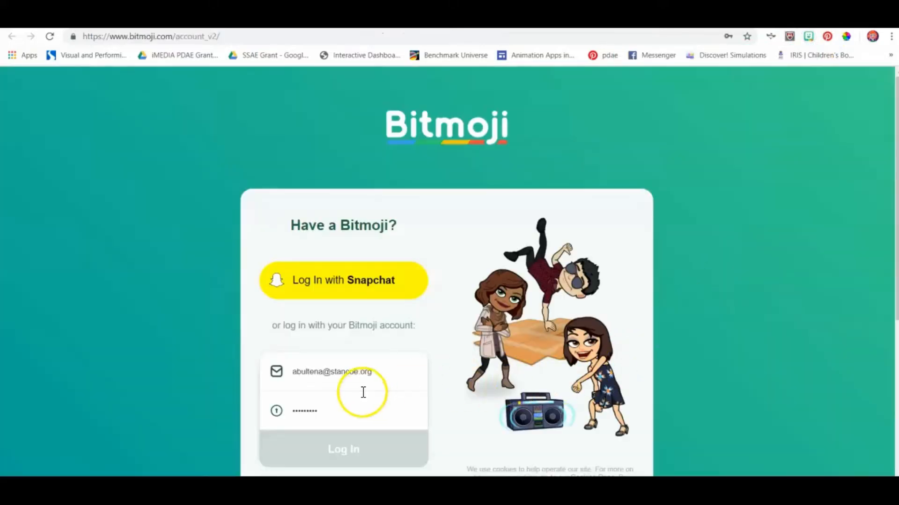
scroll(down, 3)
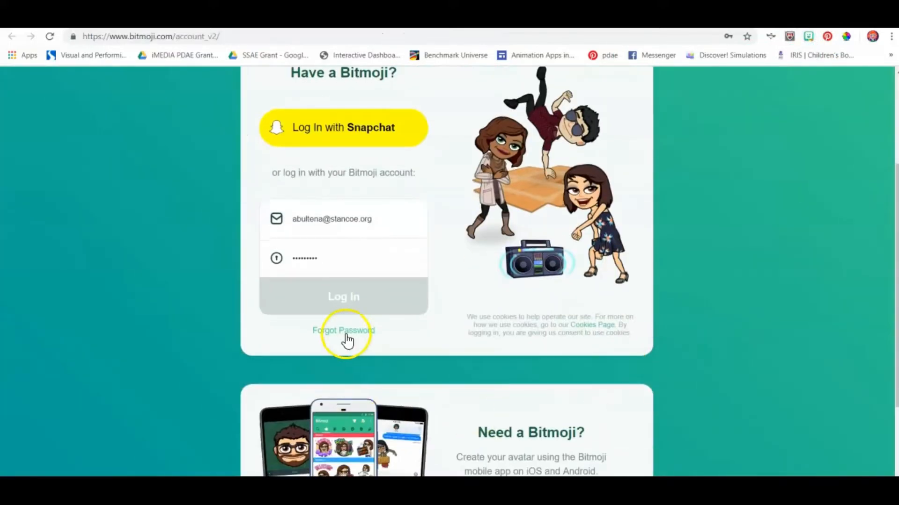
click(343, 296)
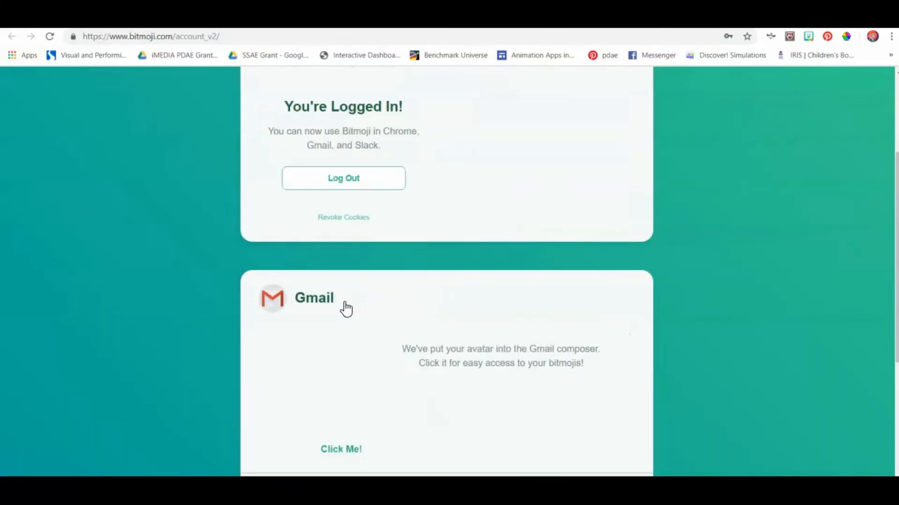
scroll(up, 3)
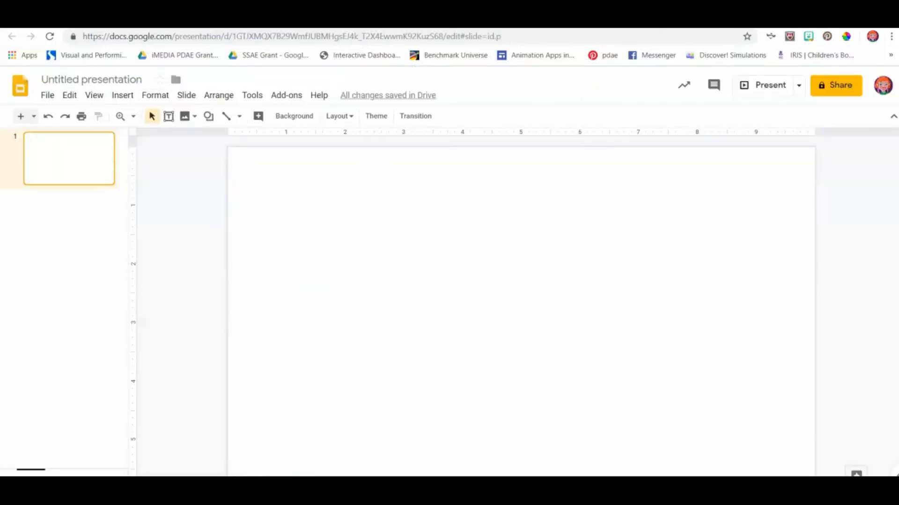
Step: Search Bitmoji for 'back to school' and add the girl-on-mushroom Bitmoji to the slide
click(809, 36)
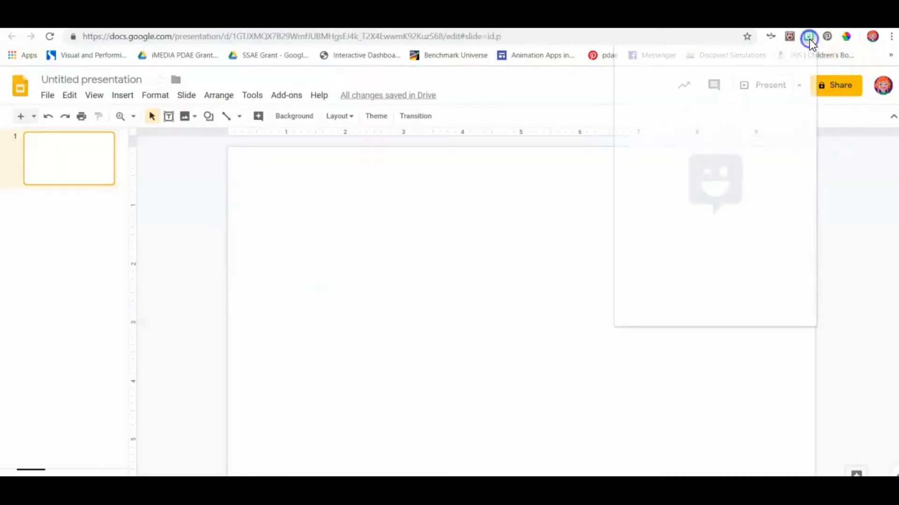
click(809, 36)
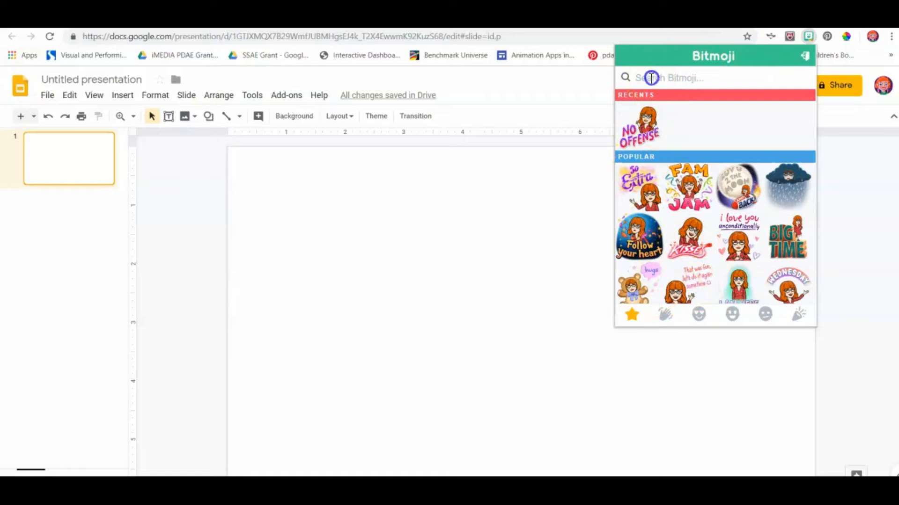
text(back to schoo)
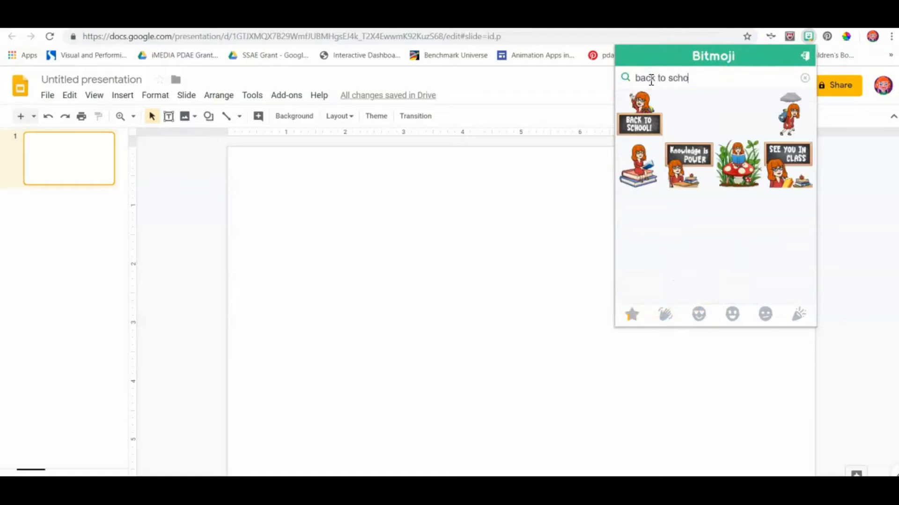
text(ol)
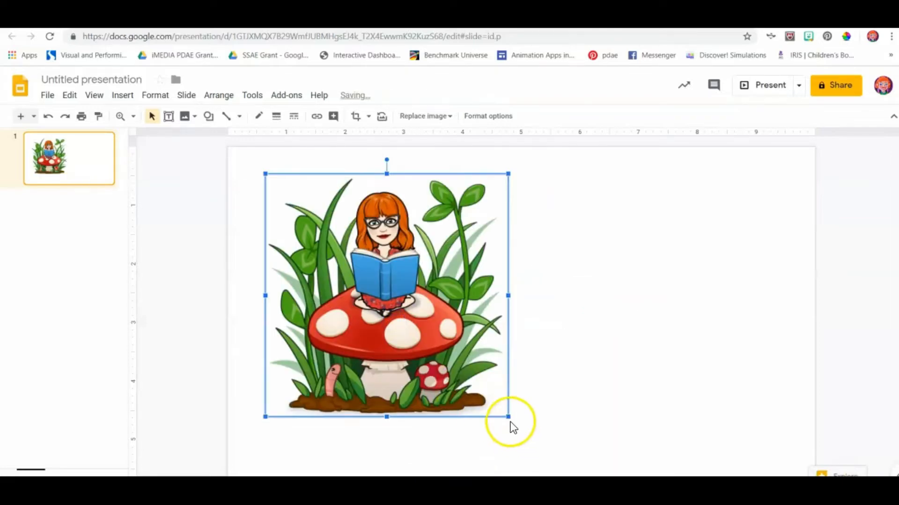
Step: Draw a transparent-fill callout speech bubble beside the Bitmoji and begin typing 'We'
click(580, 386)
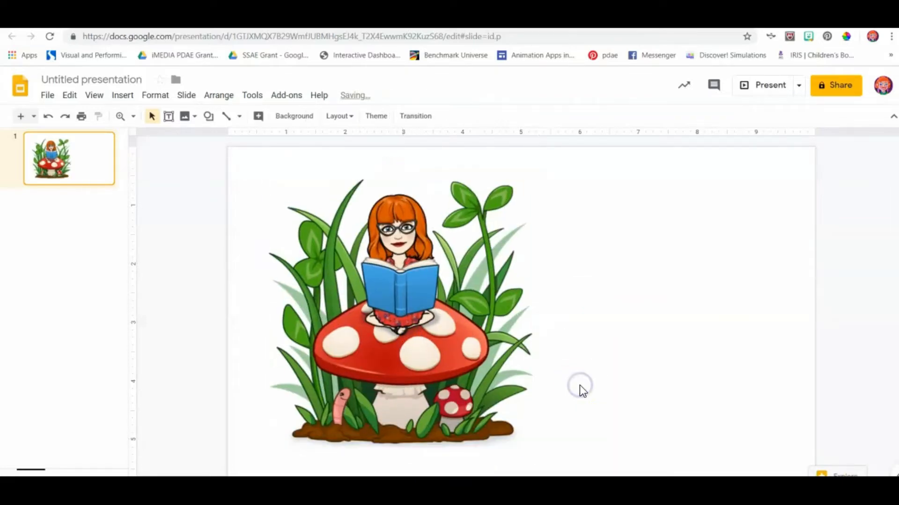
mouse_move(208, 116)
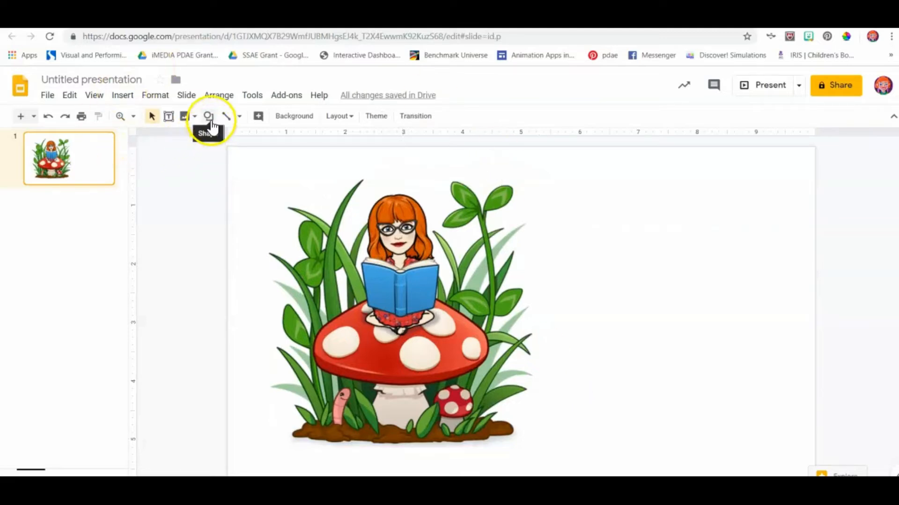
click(208, 116)
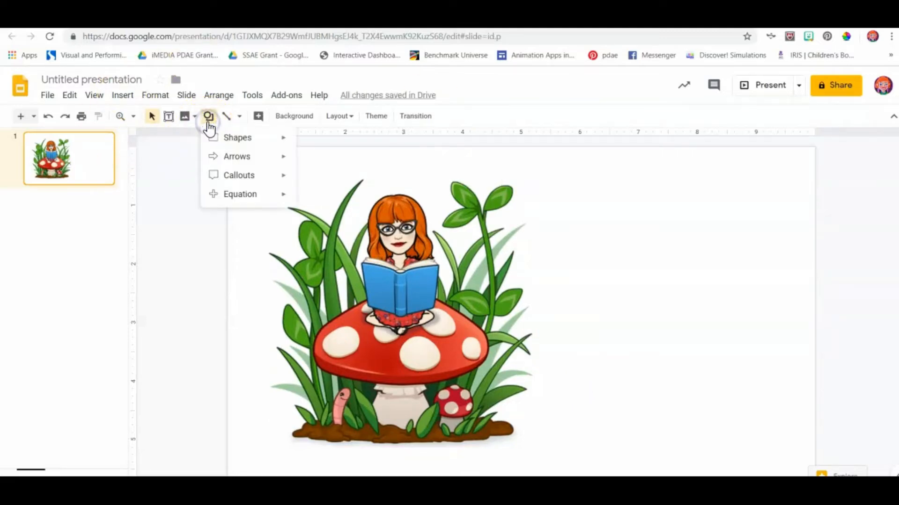
click(238, 175)
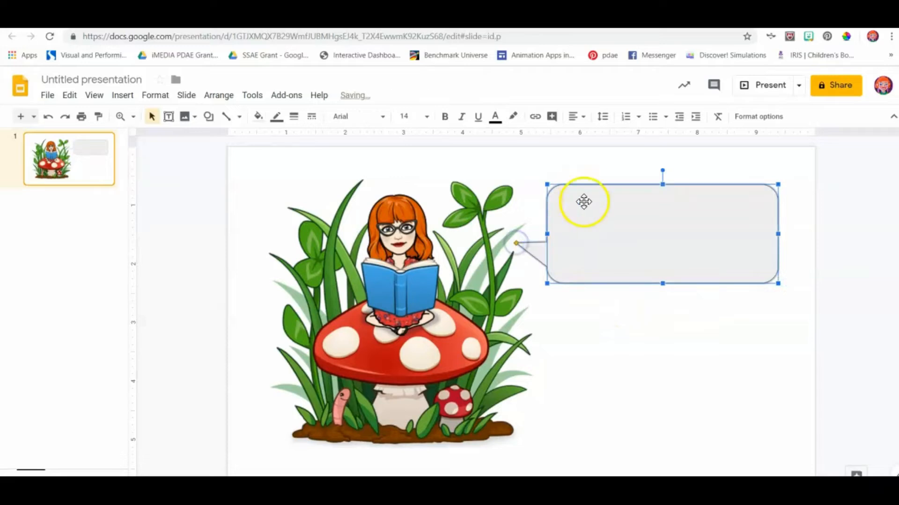
click(257, 117)
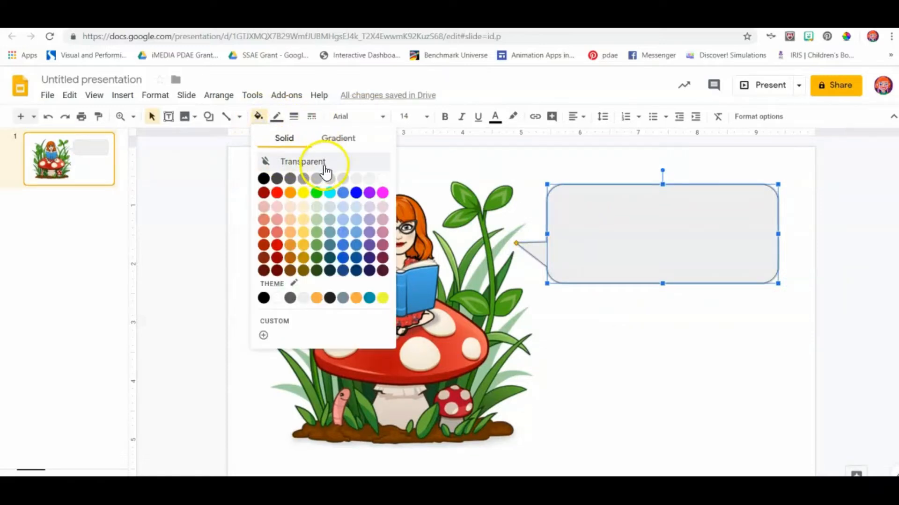
click(302, 162)
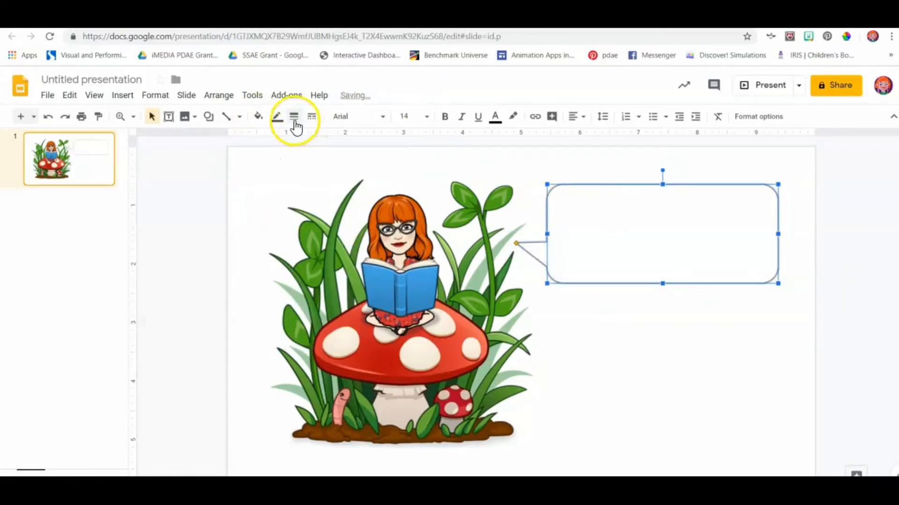
mouse_move(662, 240)
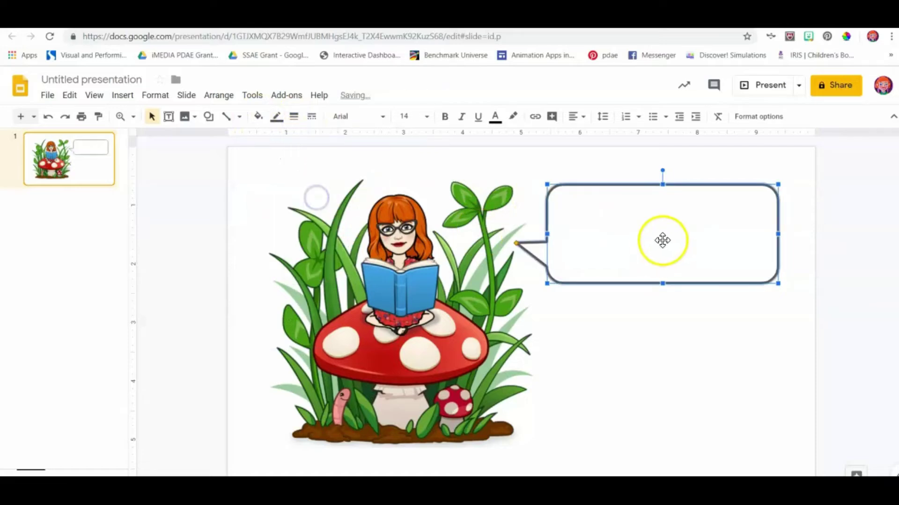
text(We)
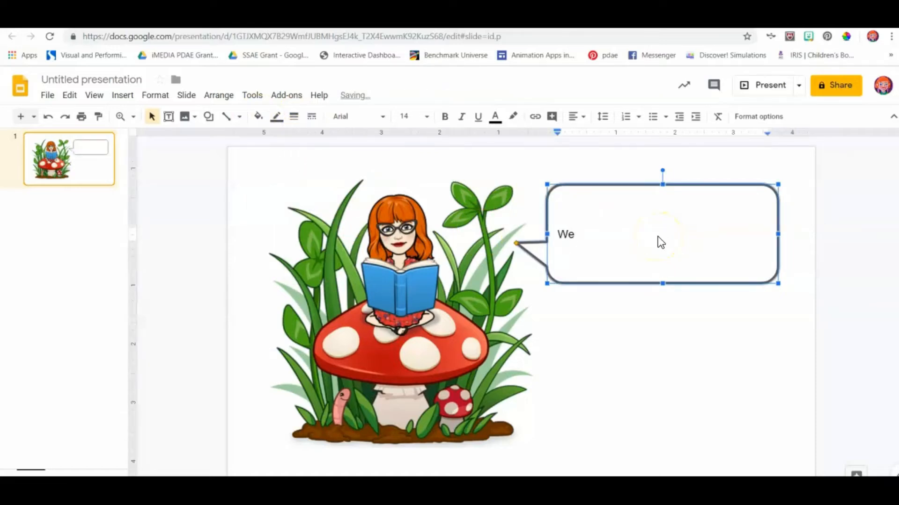
Step: Finish typing 'Welcome back to school!' and style it Sniglet, size 36, centred
text(lcom e)
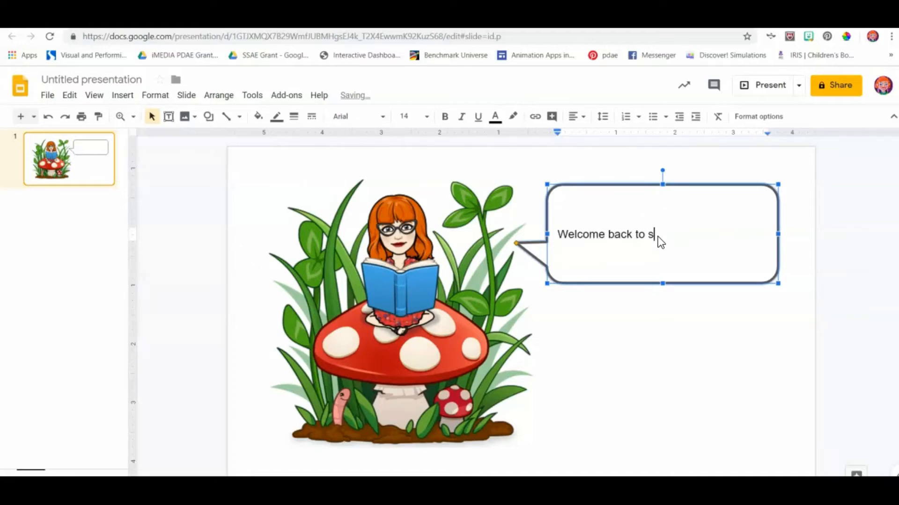
text(chool!!)
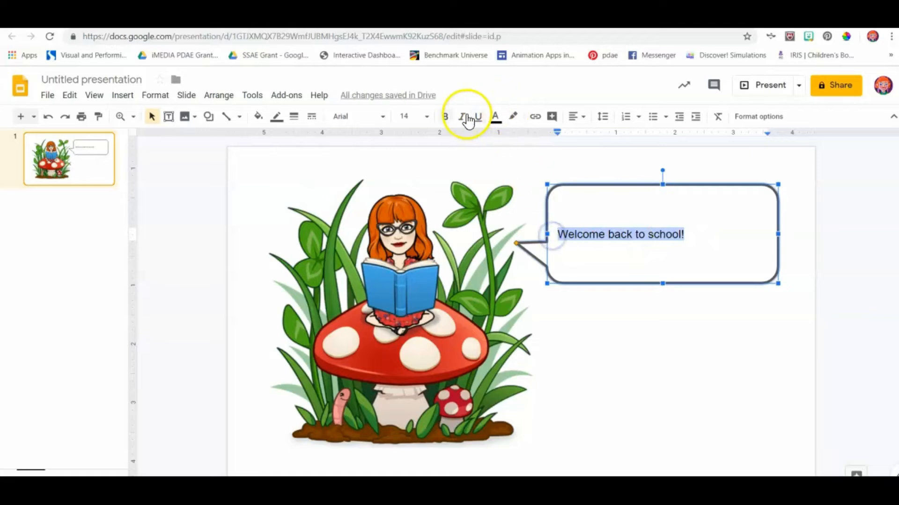
click(381, 116)
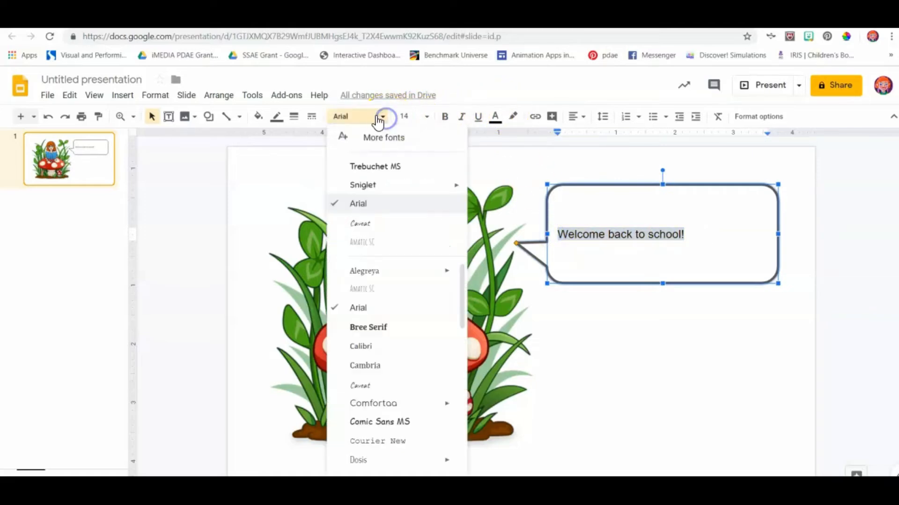
click(362, 185)
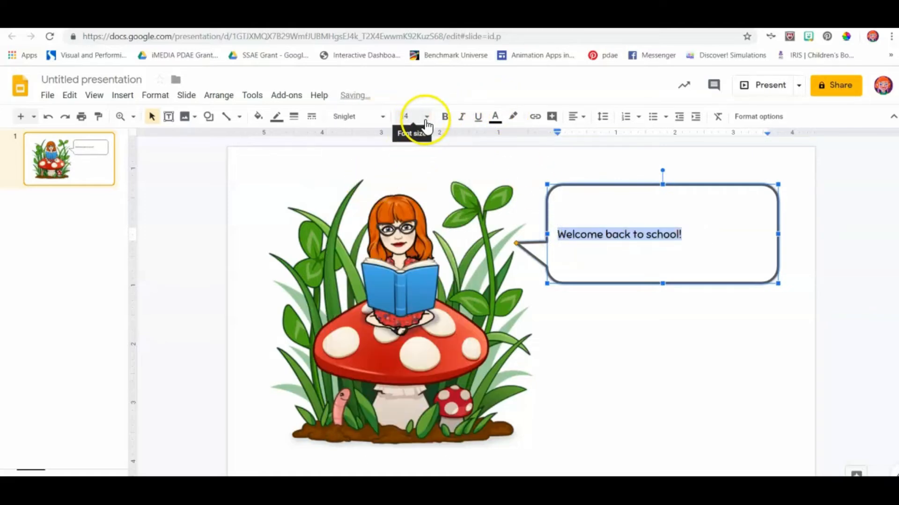
click(405, 116)
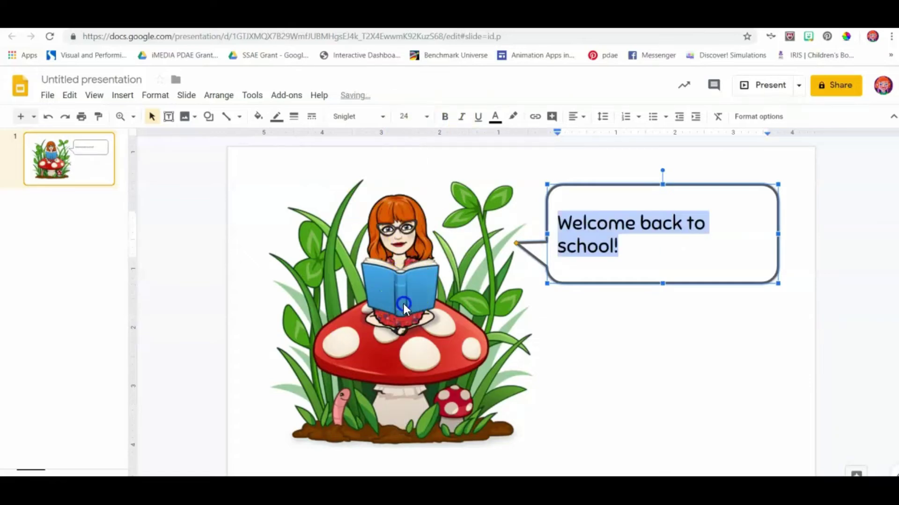
click(407, 117)
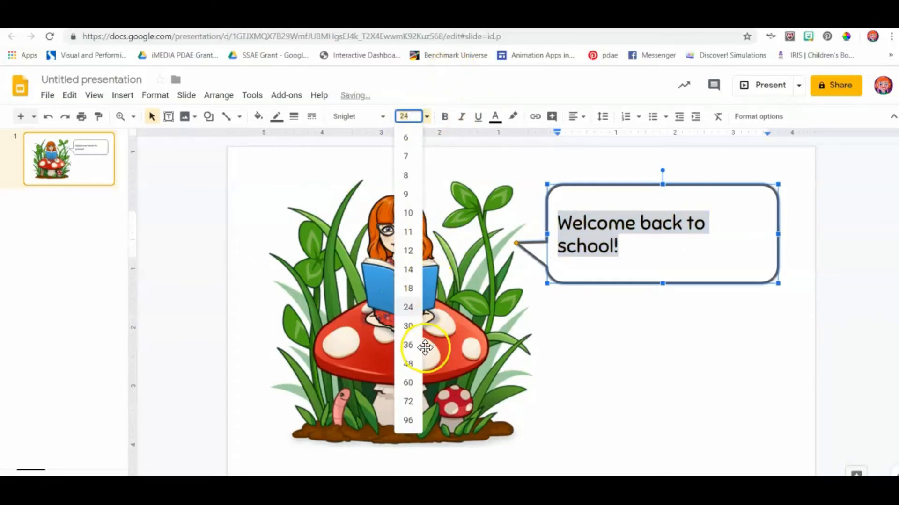
click(408, 345)
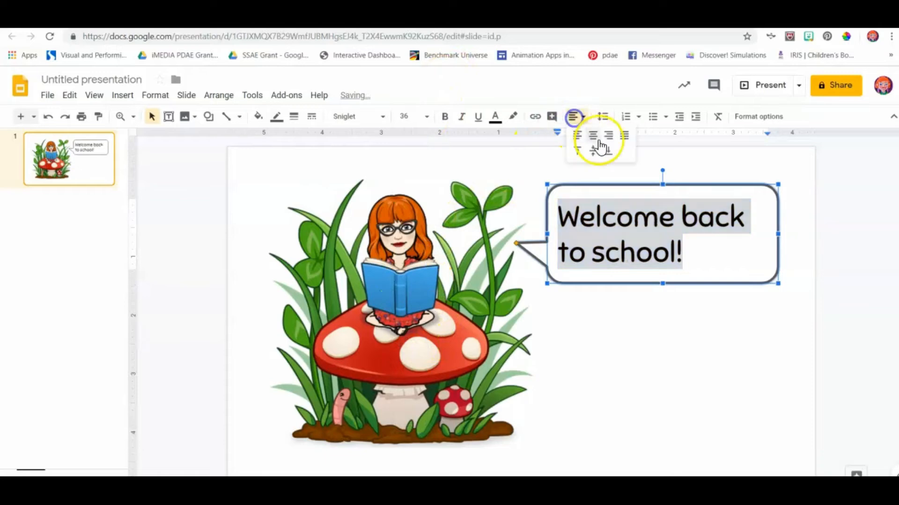
click(646, 348)
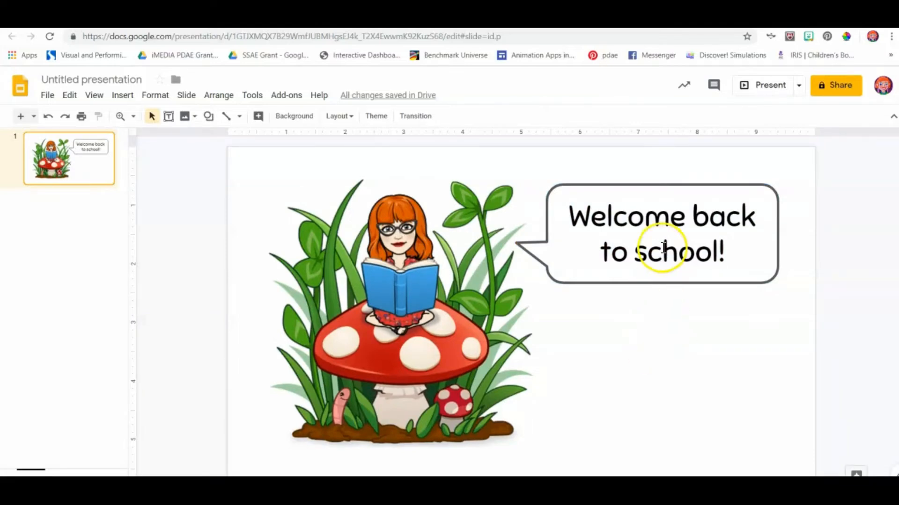
Step: Replace the bubble's greeting with 'Reading Nook'
text(Rea)
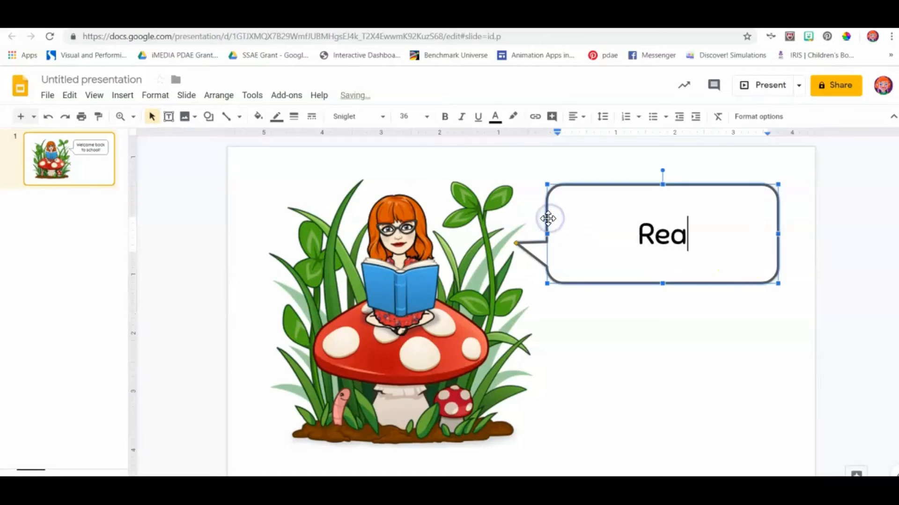
text(ding Nook)
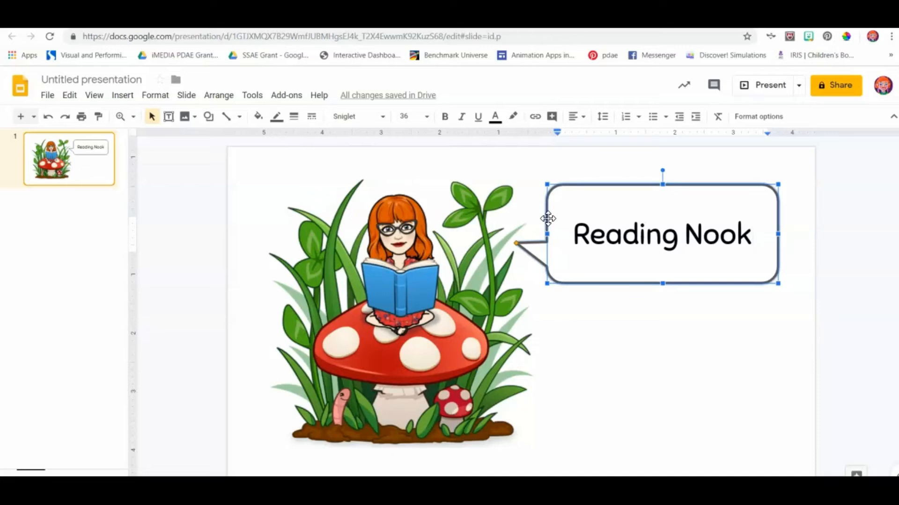
mouse_move(48, 109)
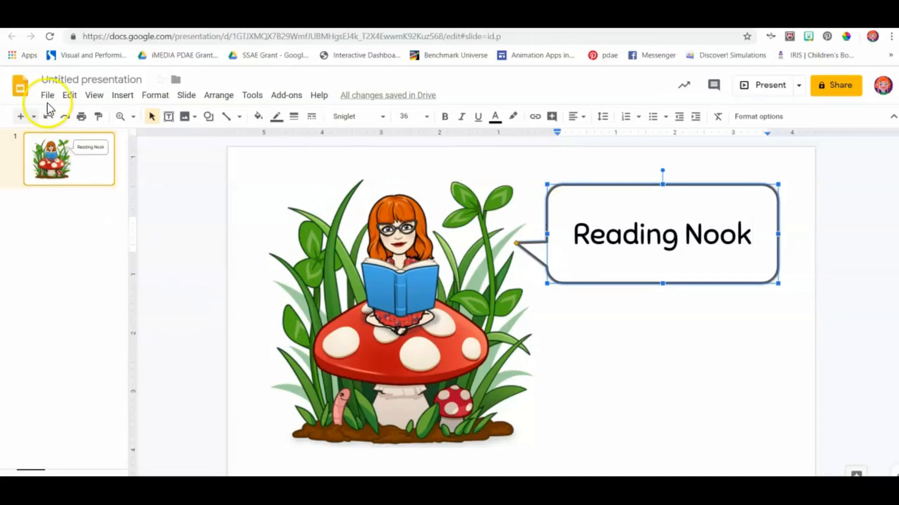
click(46, 95)
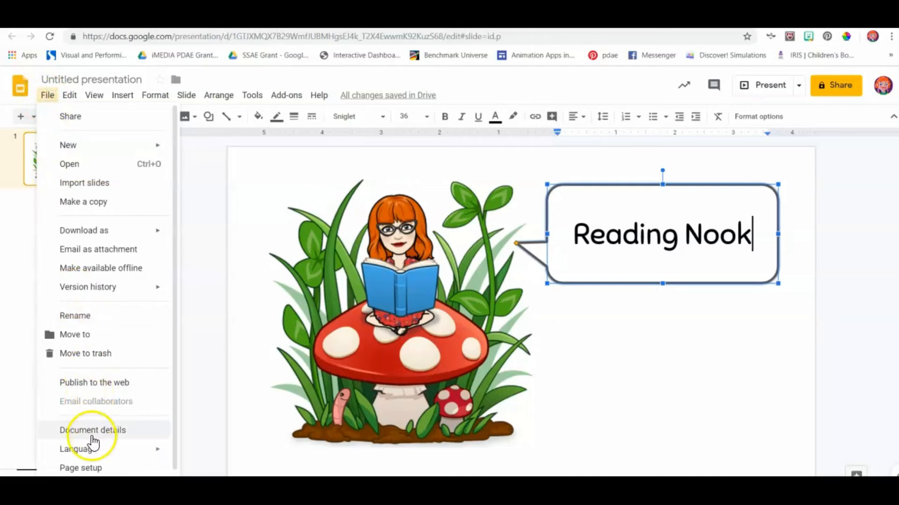
Step: Change the page to a custom 8.5 × 11 inch portrait size
click(80, 467)
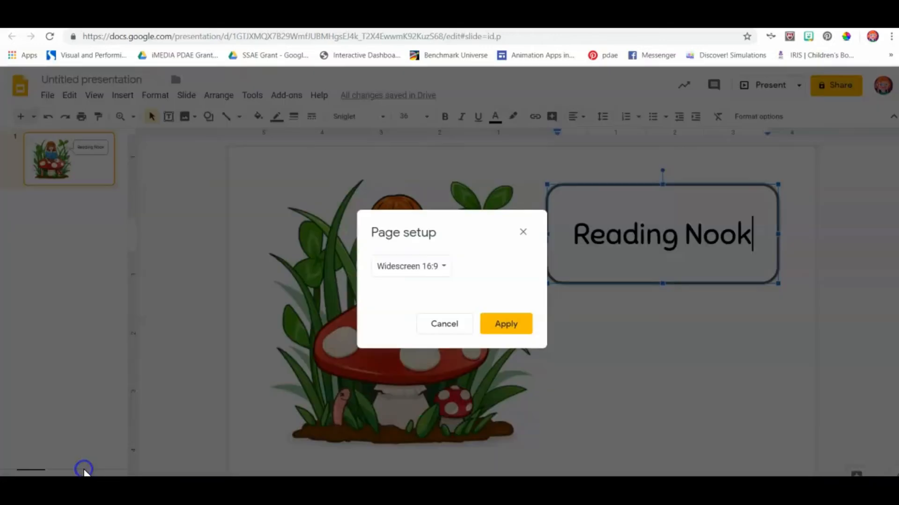
click(410, 266)
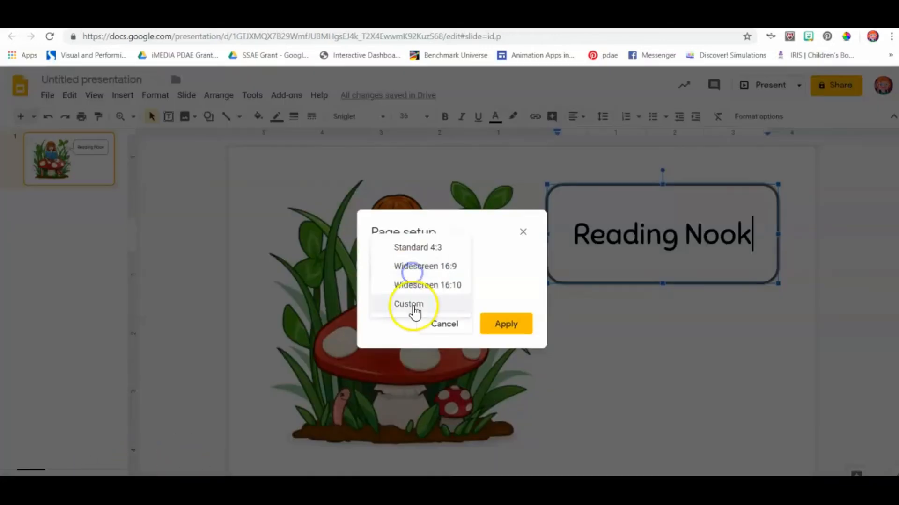
click(408, 303)
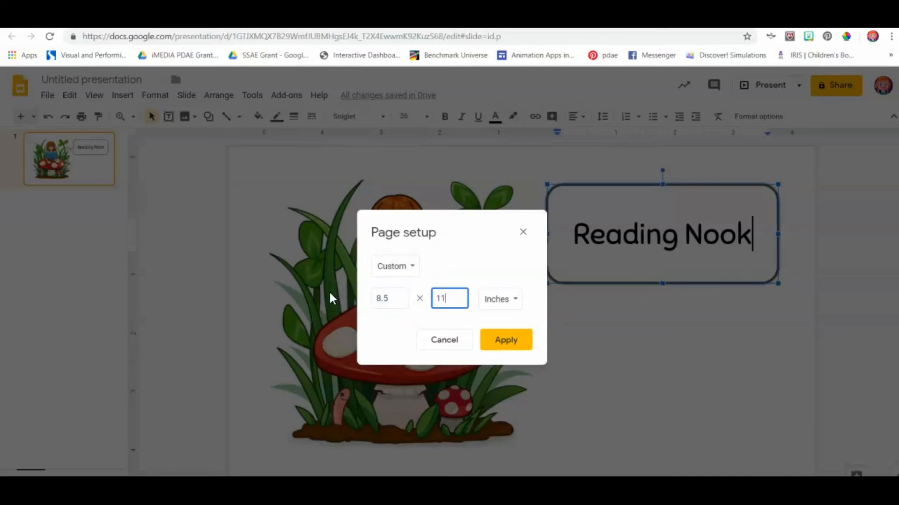
click(505, 339)
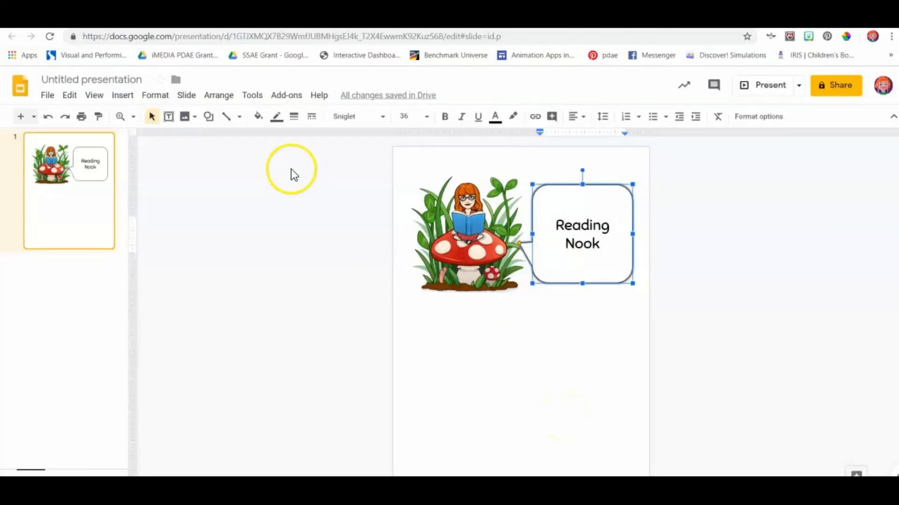
mouse_move(503, 321)
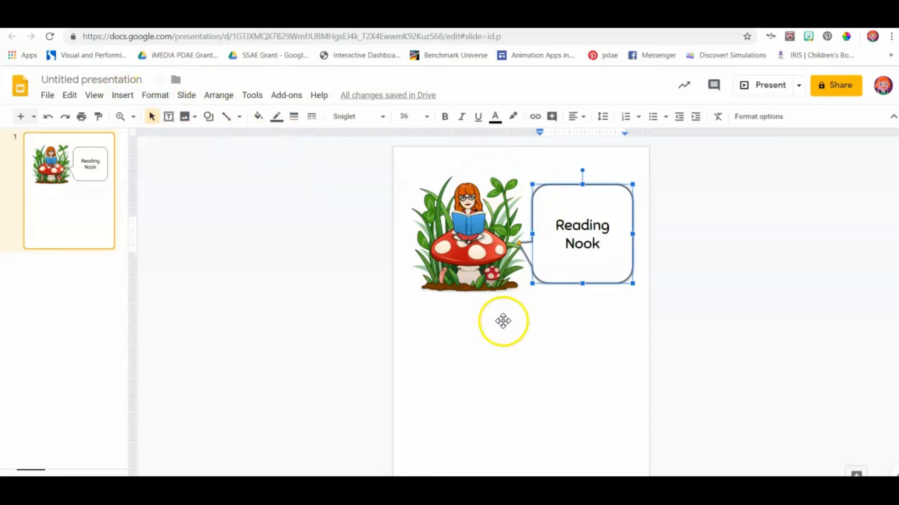
mouse_move(468, 286)
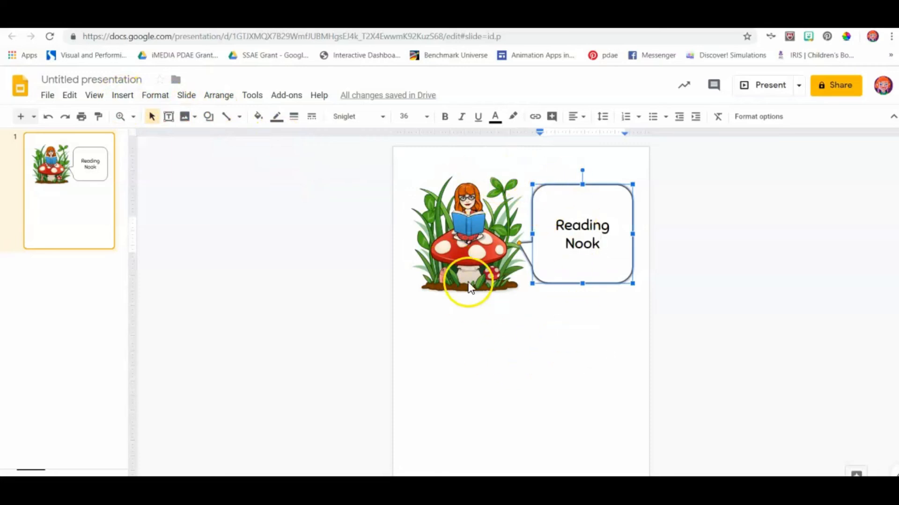
mouse_move(439, 177)
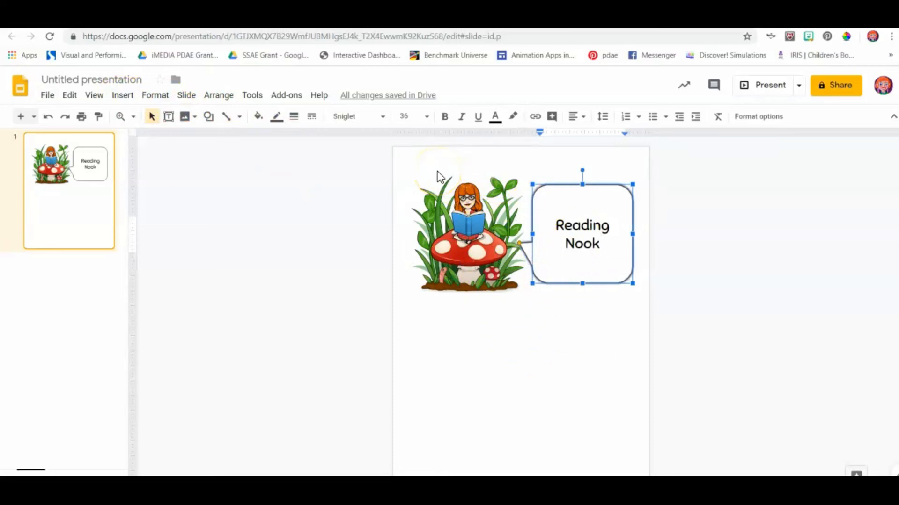
Step: Change the page size to landscape 11 × 8.5 inches and adjust the slide layout
click(47, 117)
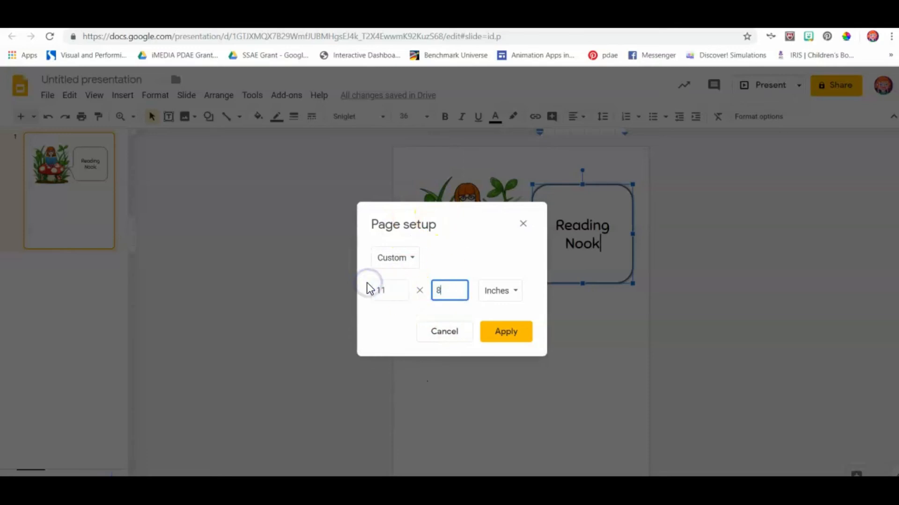
click(505, 331)
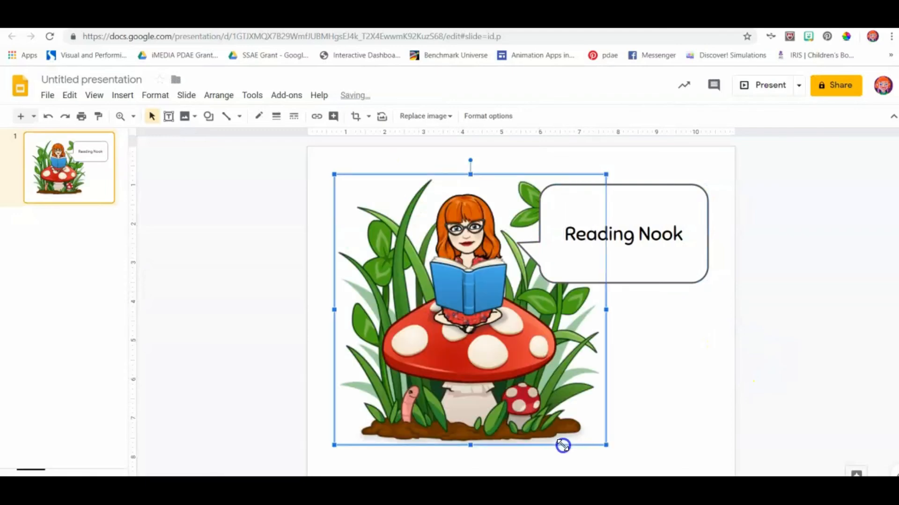
click(623, 234)
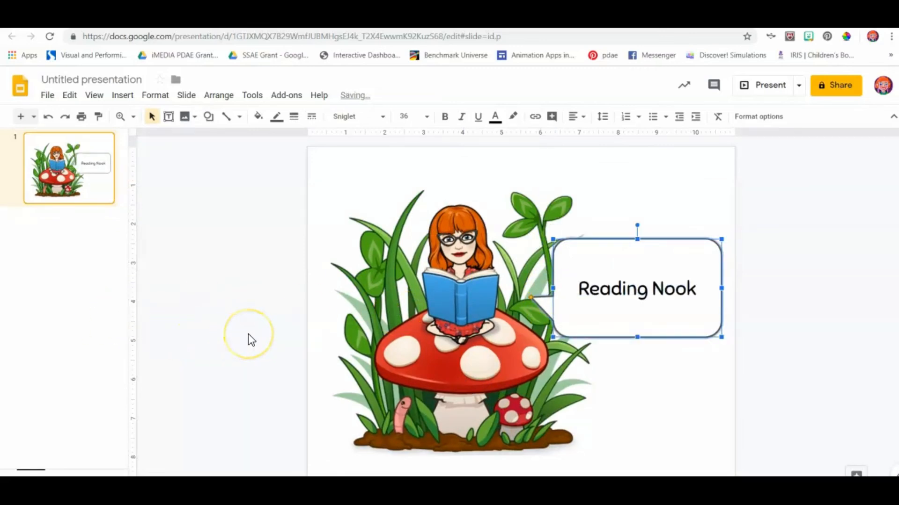
mouse_move(250, 338)
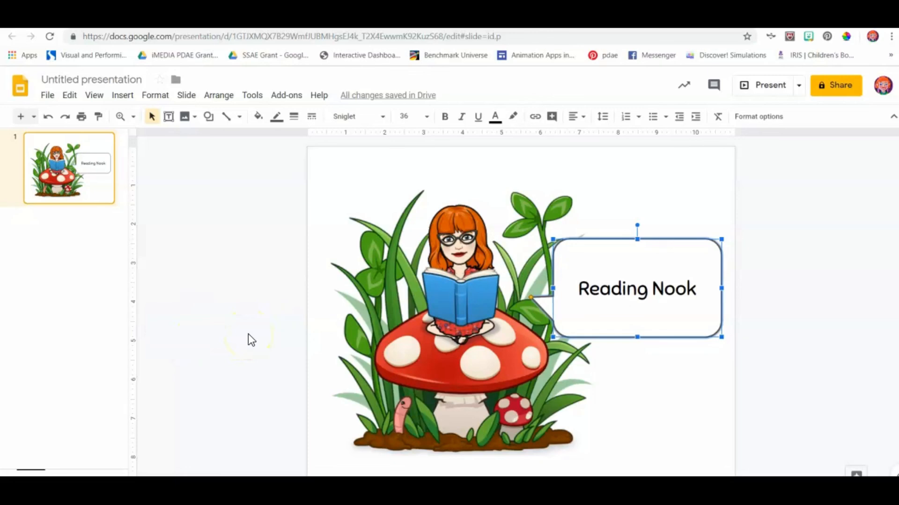
mouse_move(46, 95)
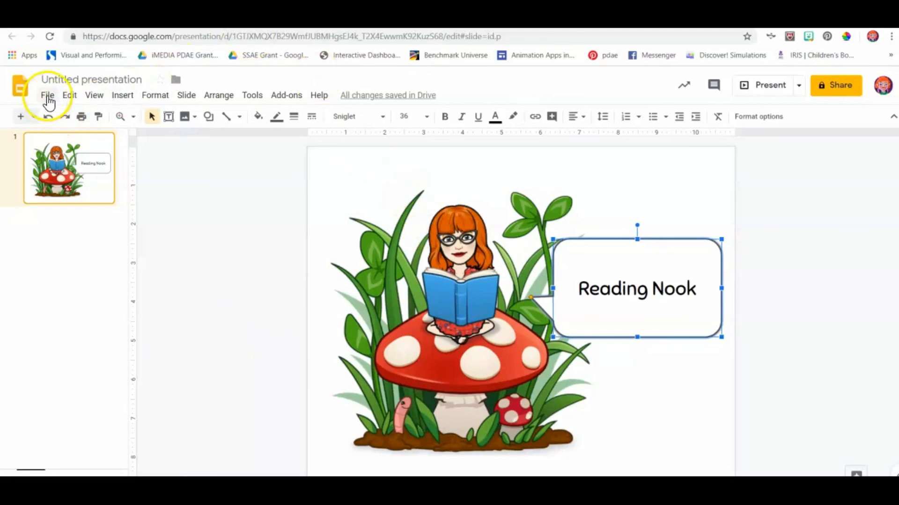
Step: Show the PDF, PNG and JPEG download formats under File > Download as
click(47, 95)
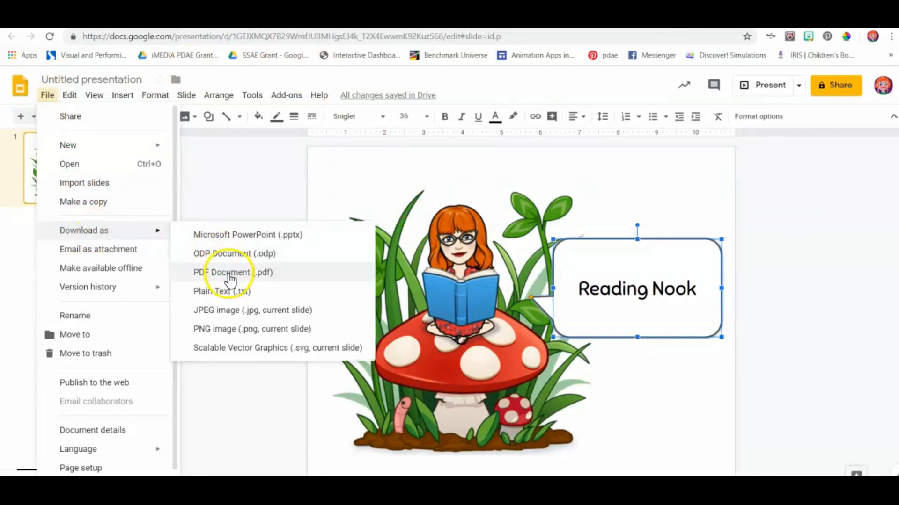
mouse_move(239, 337)
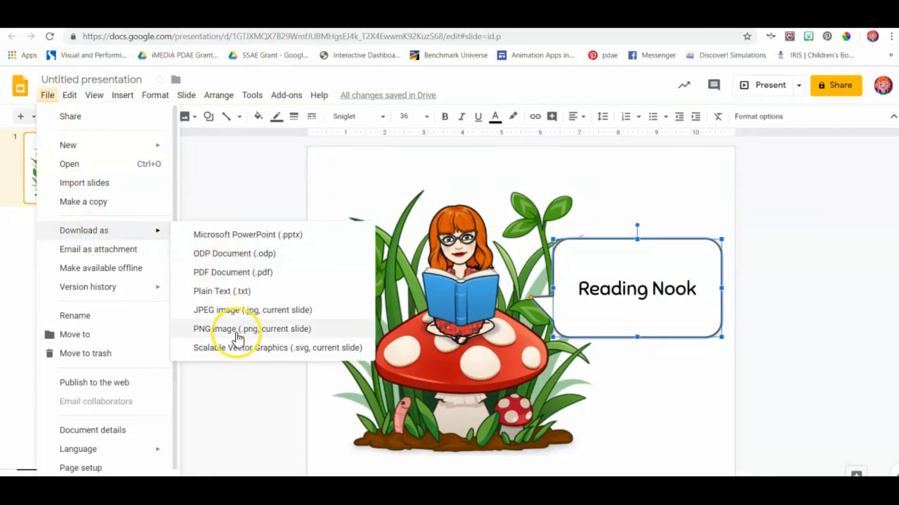
mouse_move(240, 309)
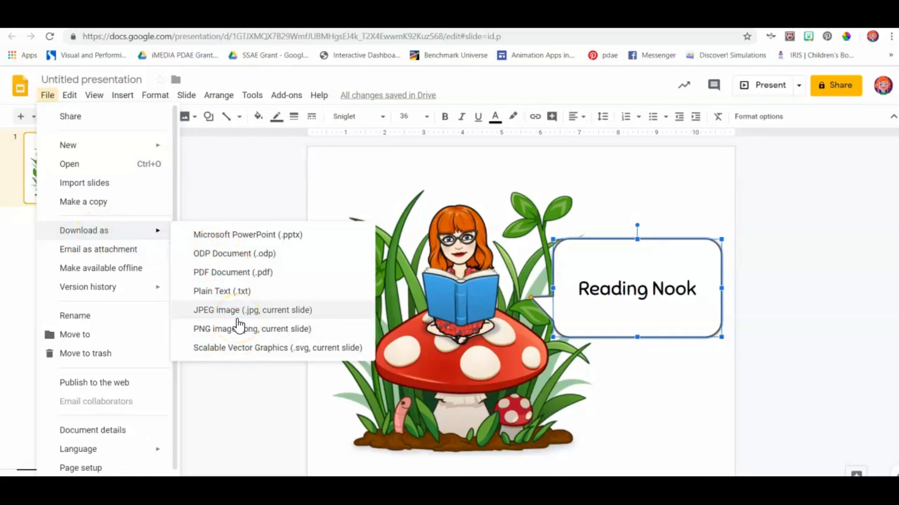
mouse_move(273, 291)
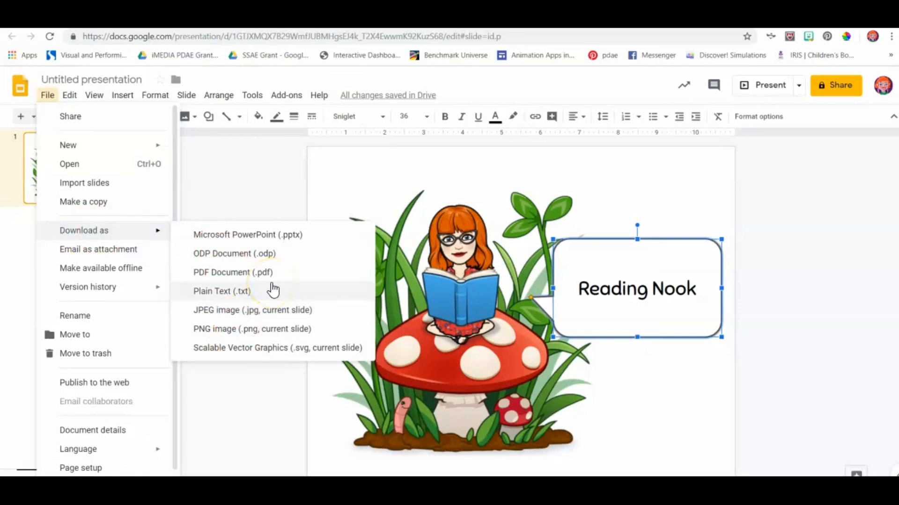
mouse_move(273, 278)
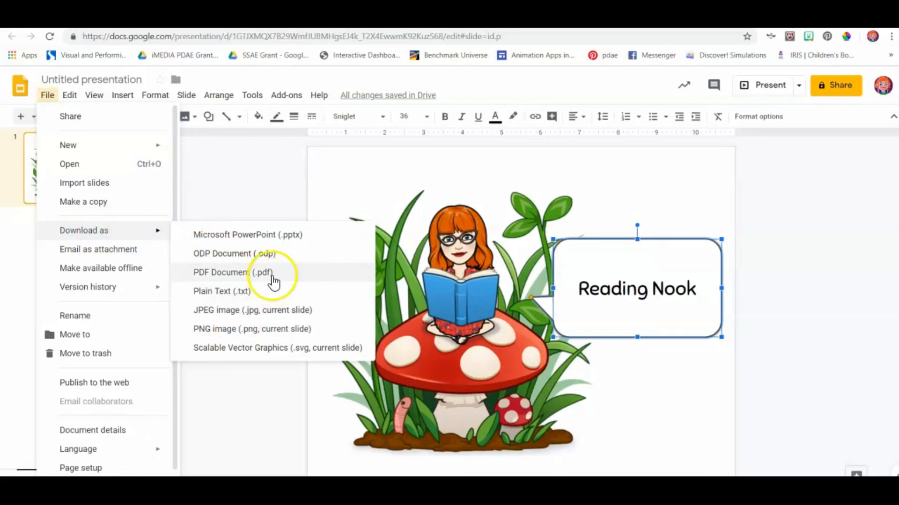